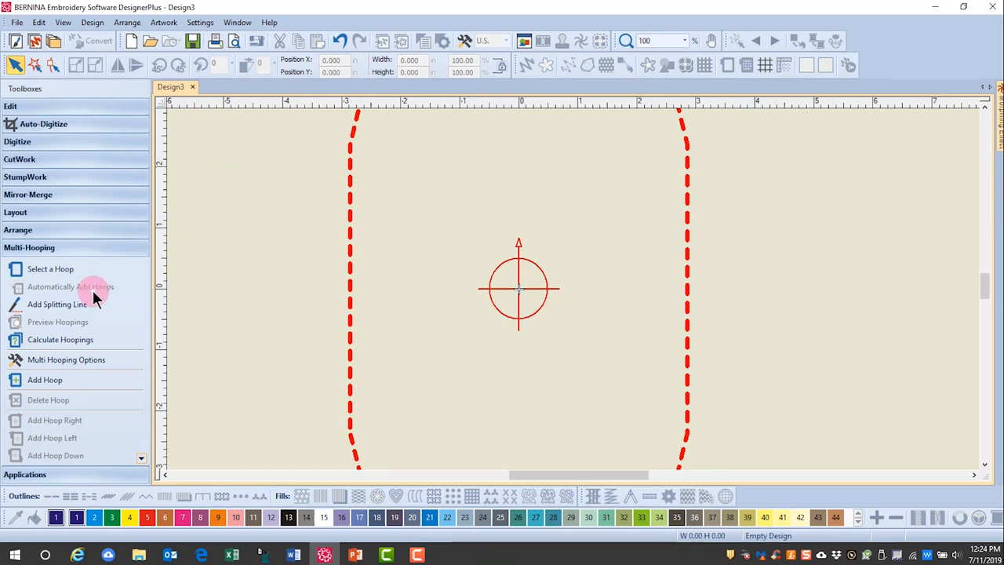
{"action": "mouse_move", "coordinate": [126, 400]}
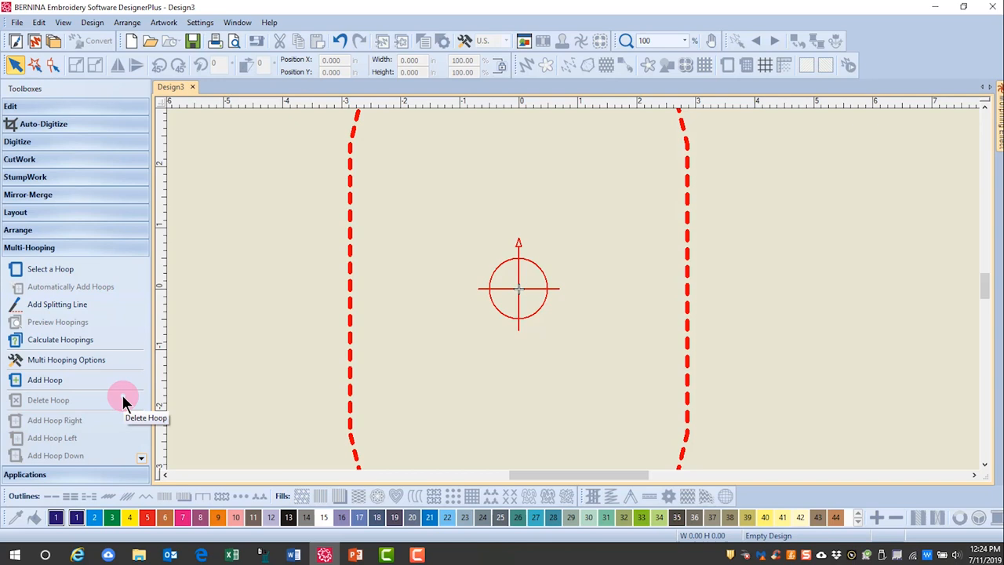
{"action": "mouse_move", "coordinate": [123, 400]}
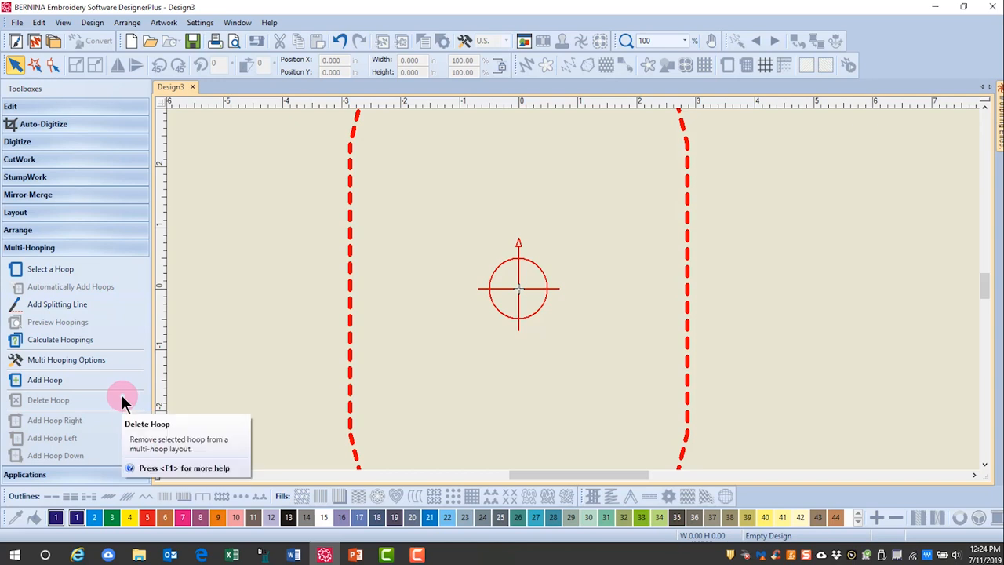
{"action": "mouse_move", "coordinate": [174, 314]}
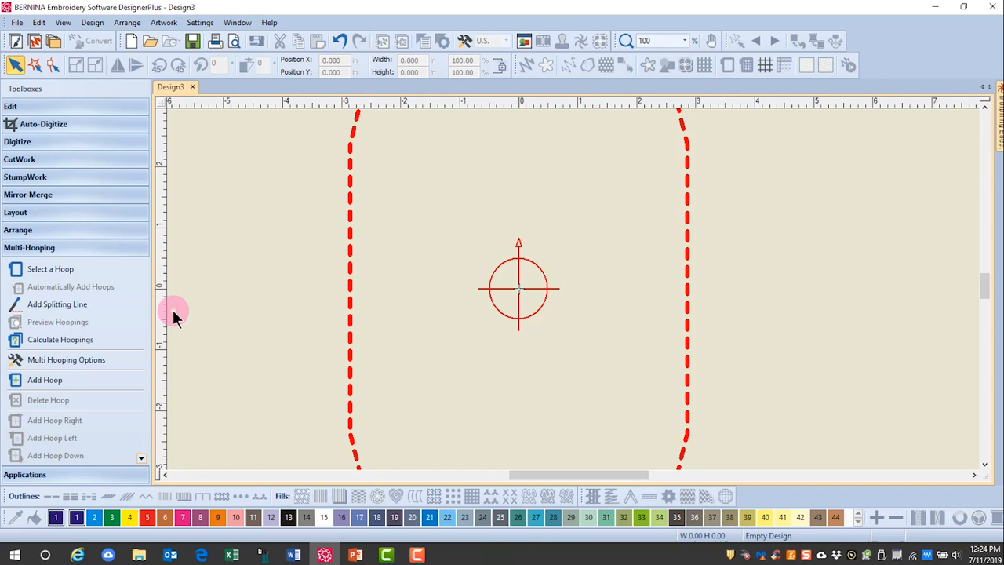
Step: Show the Multi-Hooping Options dialog with registration marks enabled and a medium margin
{"action": "left_click", "coordinate": [56, 359]}
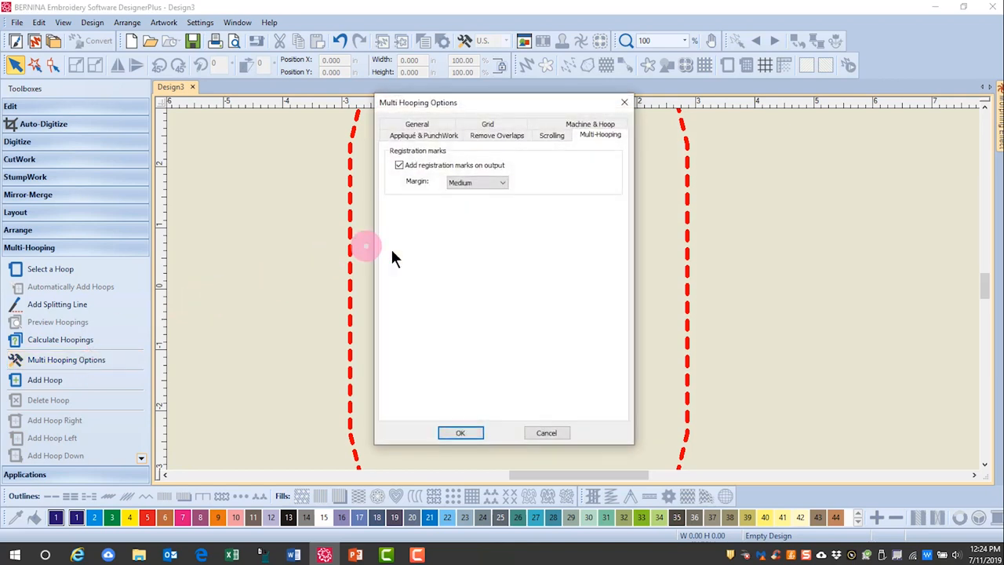
{"action": "mouse_move", "coordinate": [518, 201]}
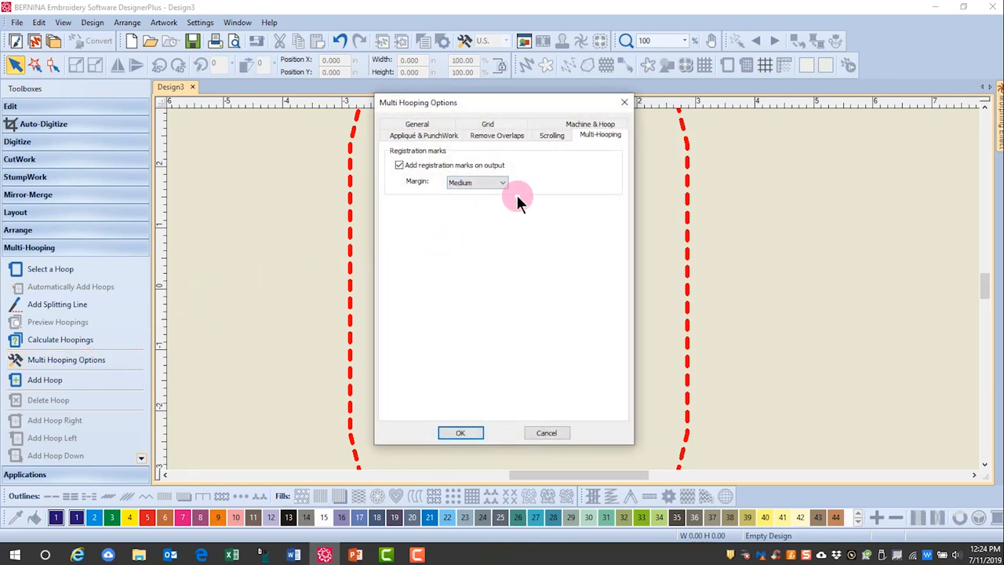
{"action": "mouse_move", "coordinate": [541, 169]}
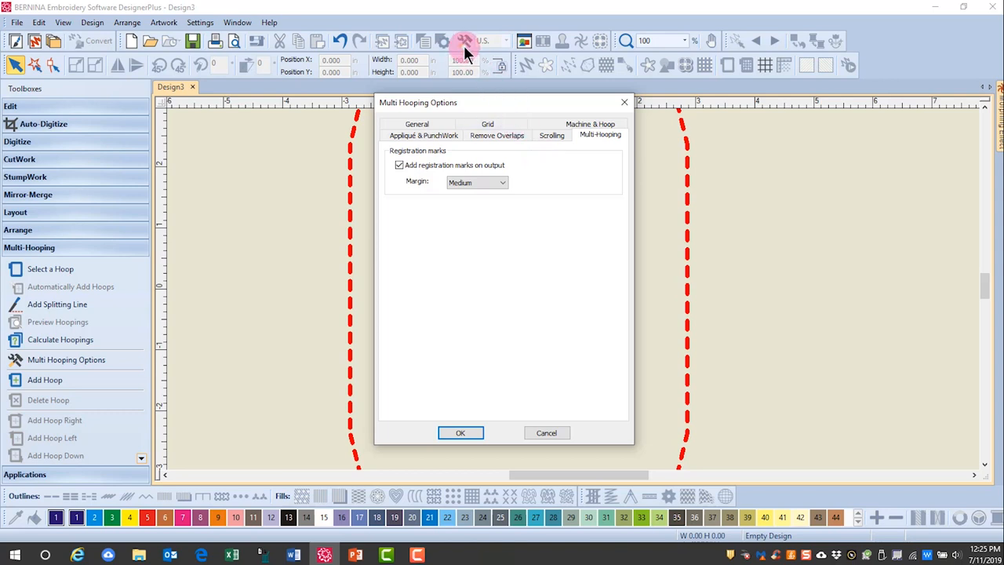
{"action": "mouse_move", "coordinate": [72, 367]}
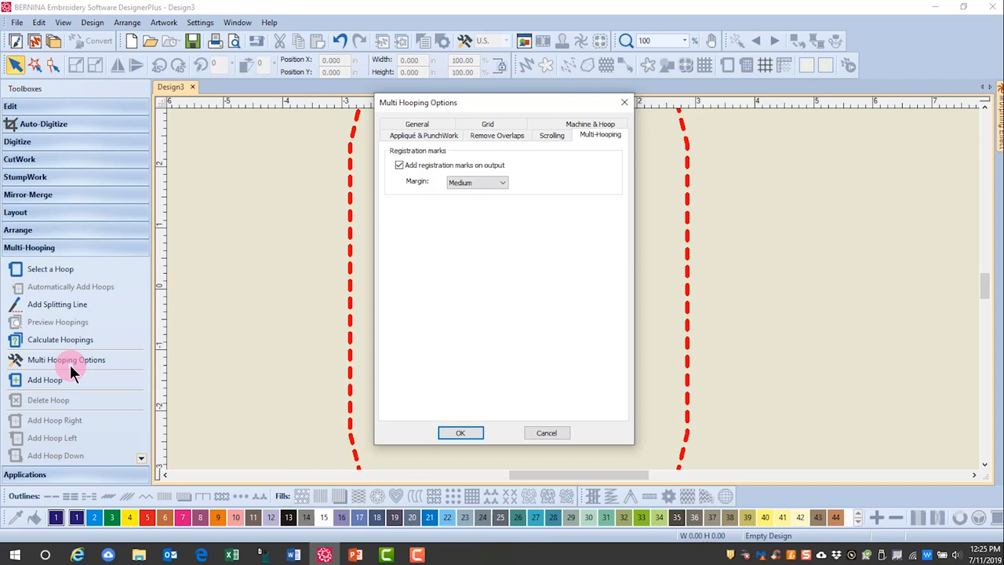
{"action": "mouse_move", "coordinate": [480, 203]}
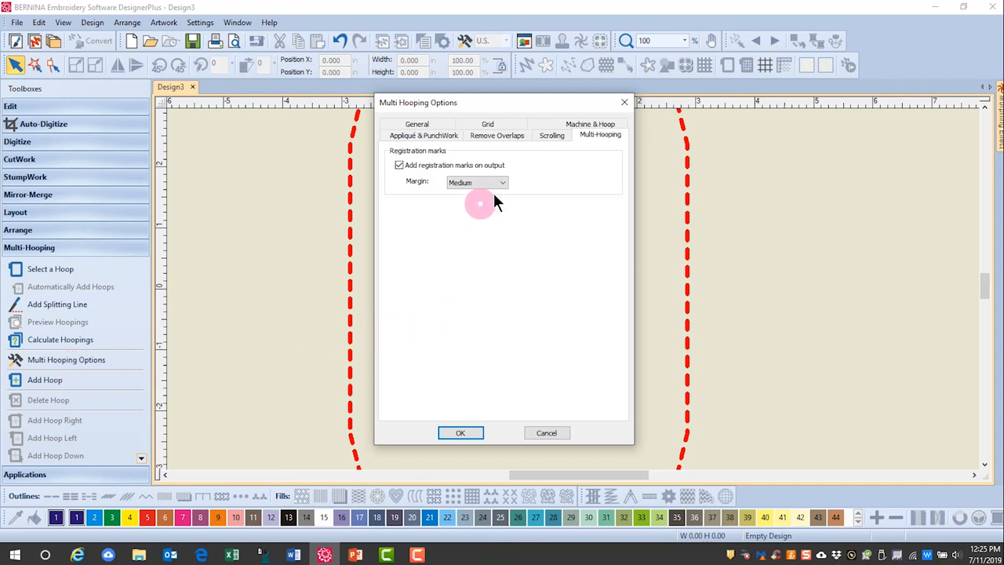
{"action": "left_click", "coordinate": [398, 165]}
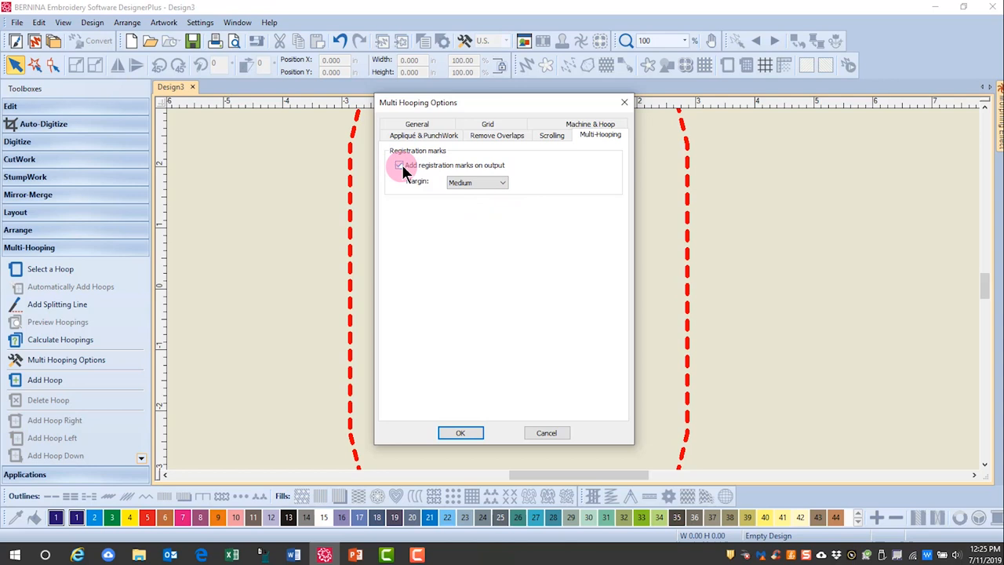
{"action": "left_click", "coordinate": [399, 164]}
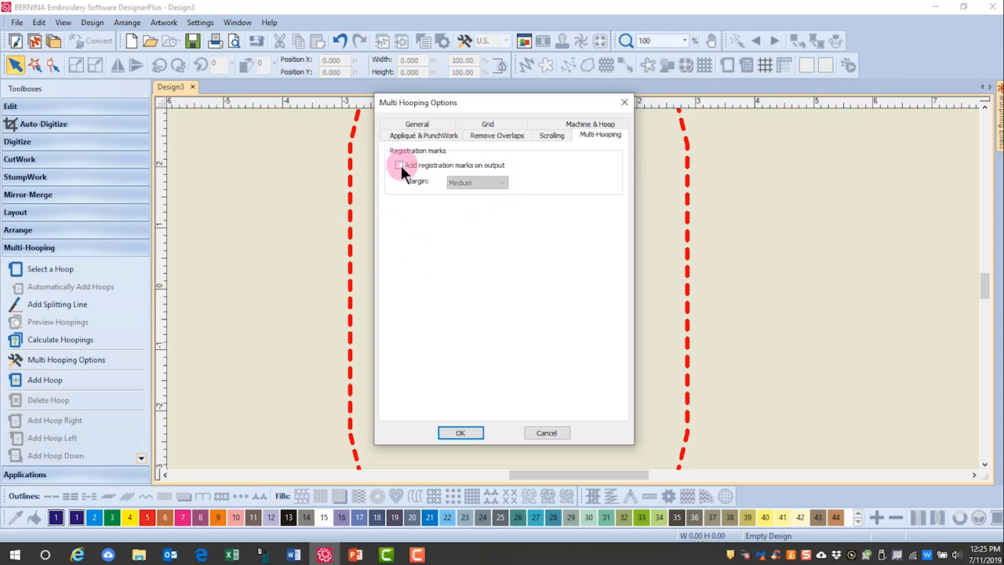
{"action": "left_click", "coordinate": [399, 164]}
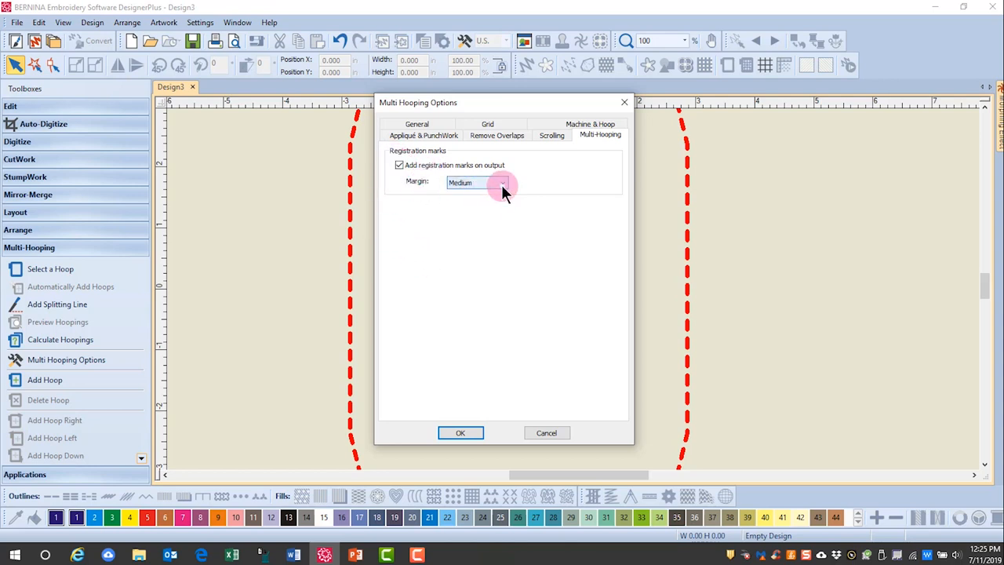
{"action": "left_click", "coordinate": [502, 182]}
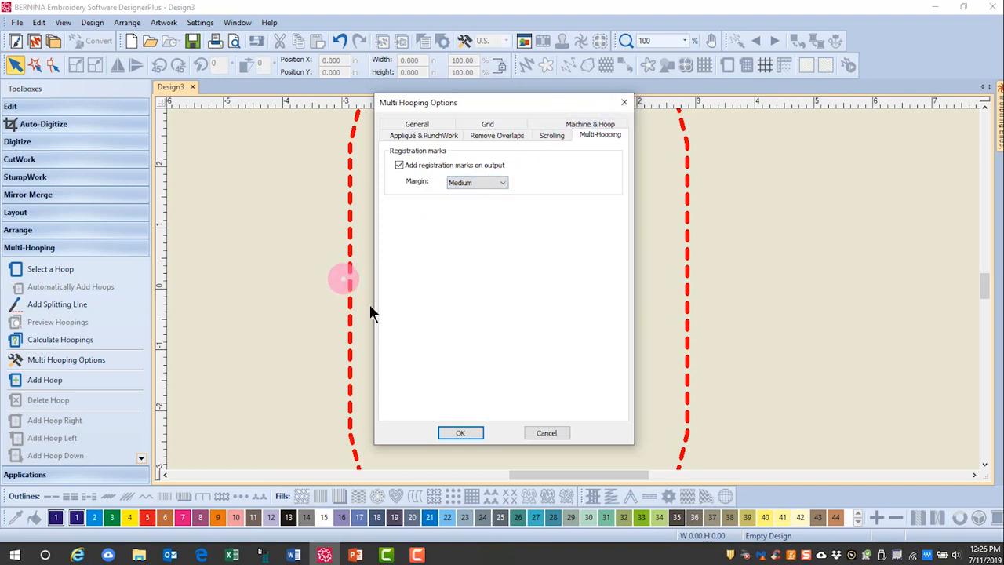
Step: Dismiss the options dialog and rotate the single hoop 45 degrees in the empty design
{"action": "left_click", "coordinate": [461, 433]}
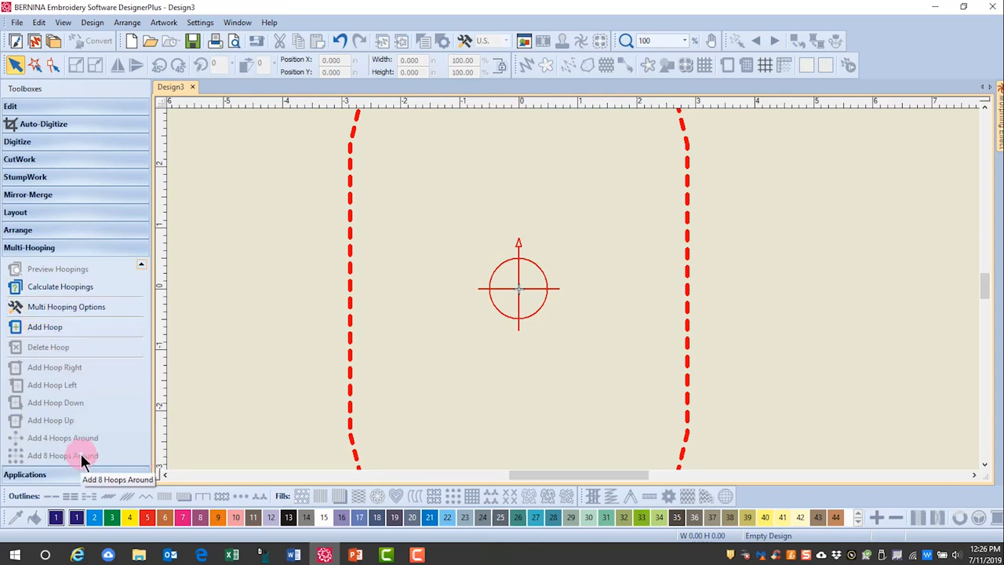
{"action": "mouse_move", "coordinate": [82, 461]}
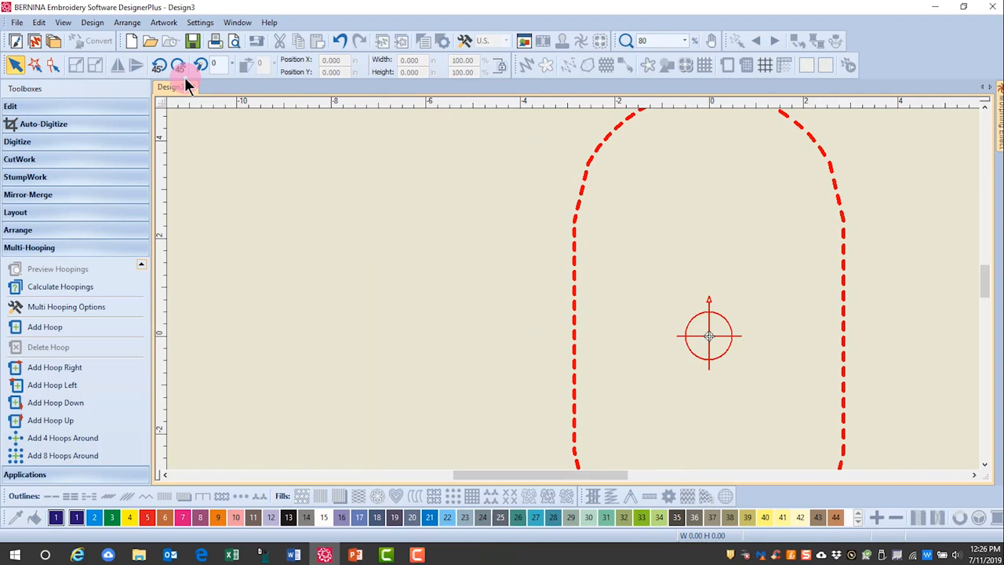
{"action": "left_click", "coordinate": [159, 66]}
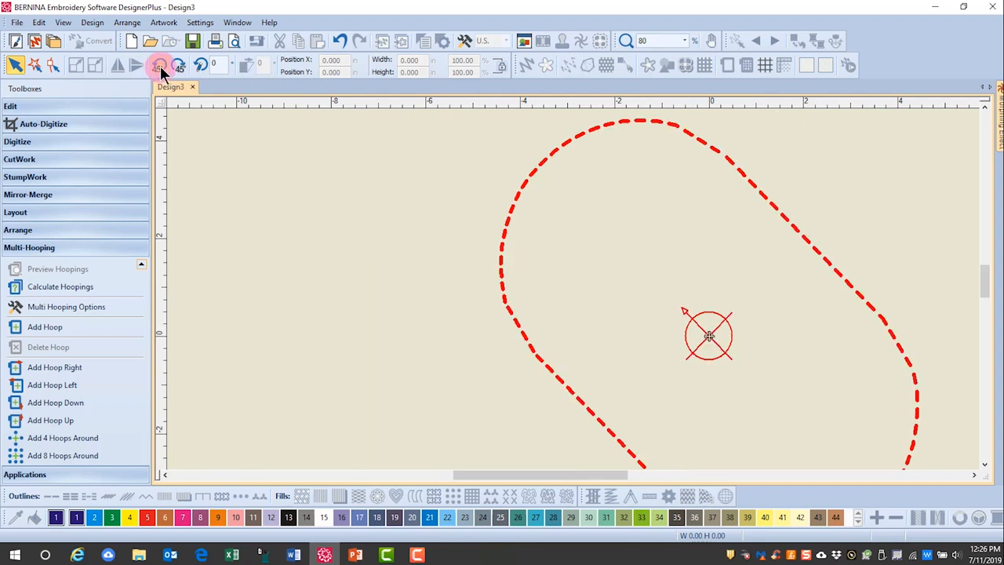